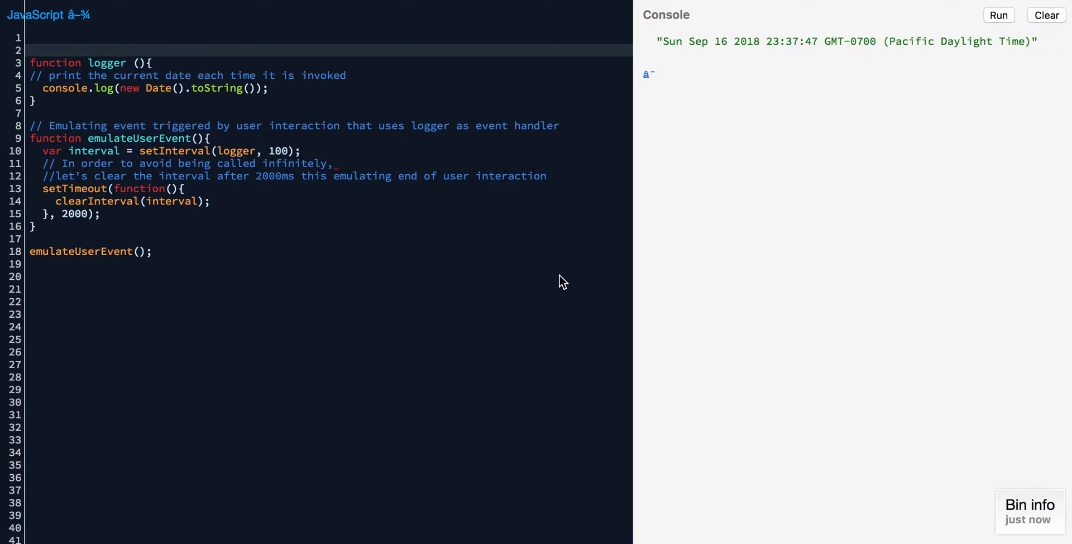
- Save the bin and highlight emulateUserEvent: logger passed to setInterval at 100 ms, cleared after 2000 ms
{"action": "key", "text": "ctrl+s"}
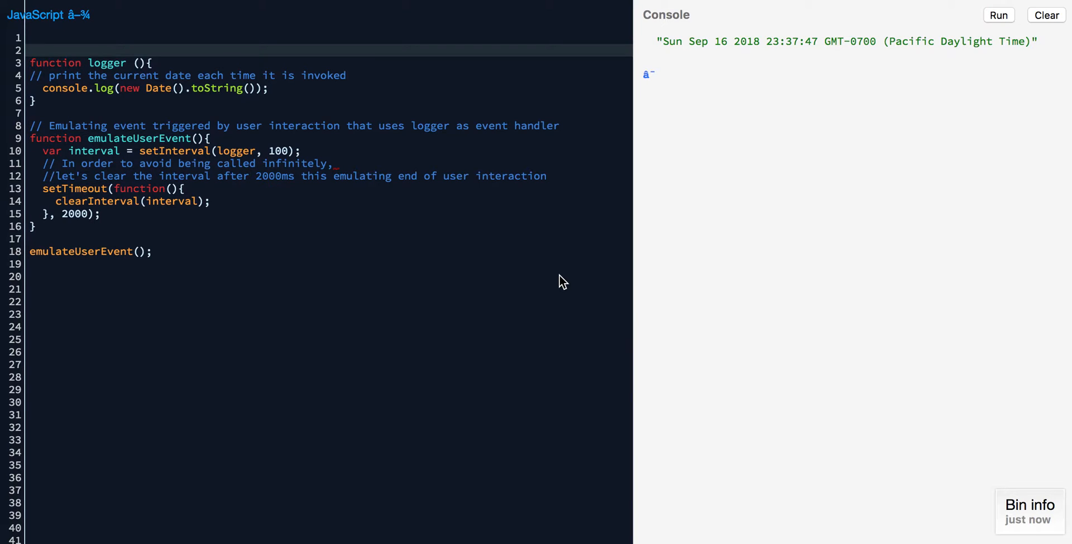
{"action": "mouse_move", "coordinate": [211, 135]}
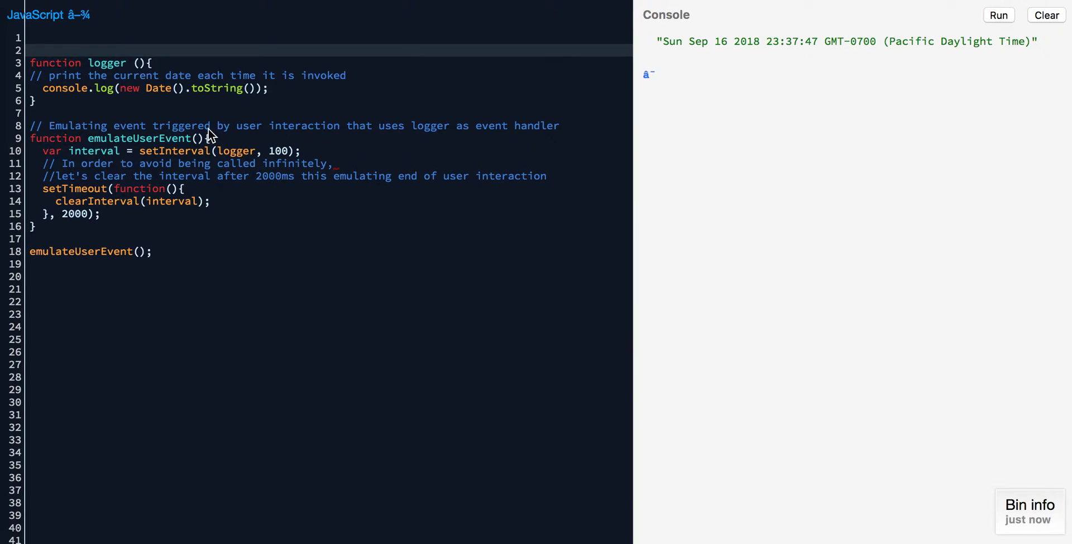
{"action": "double_click", "coordinate": [123, 138]}
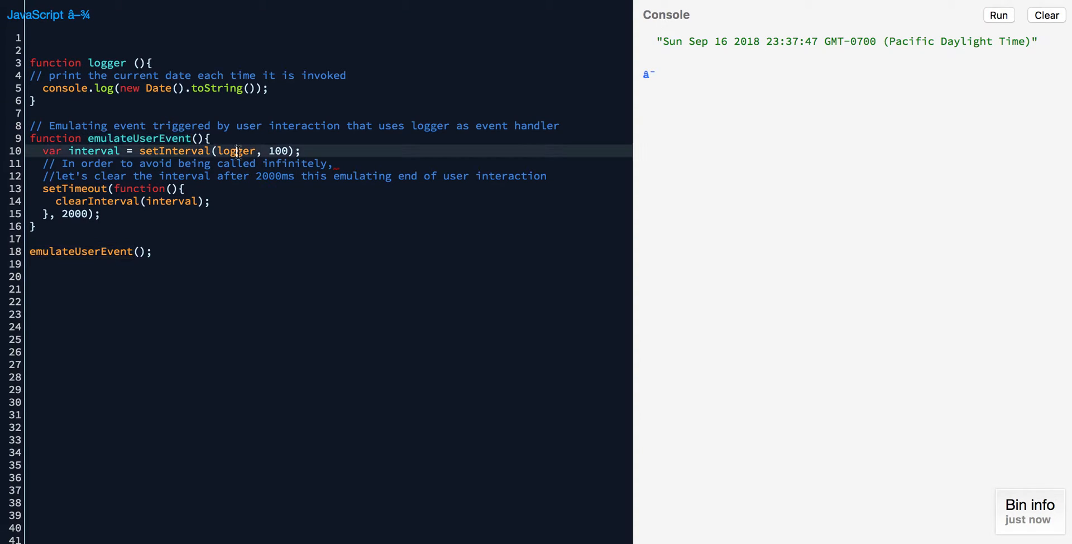
{"action": "double_click", "coordinate": [236, 151]}
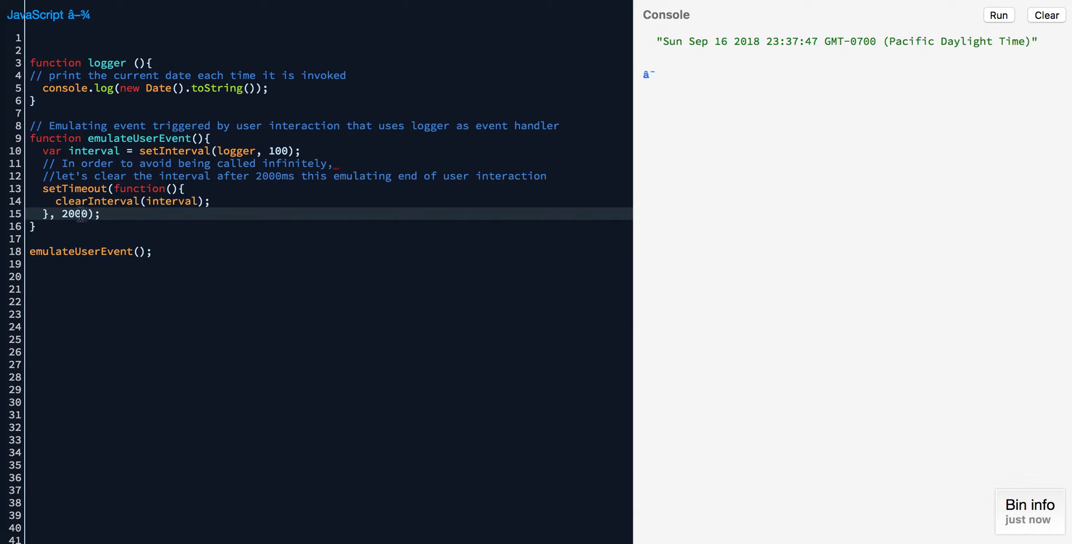
{"action": "left_click", "coordinate": [100, 213]}
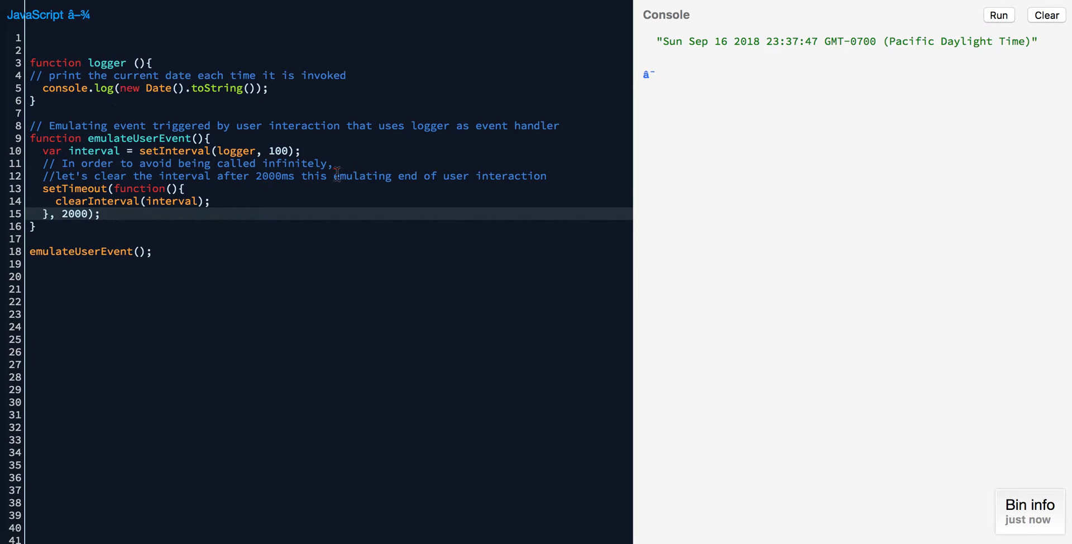
{"action": "double_click", "coordinate": [279, 151]}
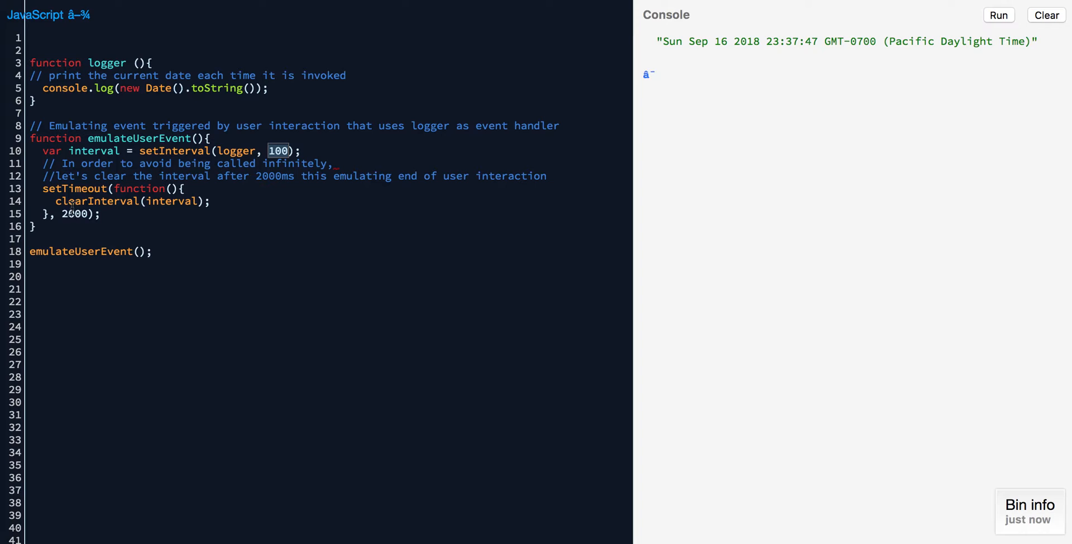
- Clear the console, rerun the emulated event to flood it with dates, then clear it again
{"action": "left_click", "coordinate": [1045, 15]}
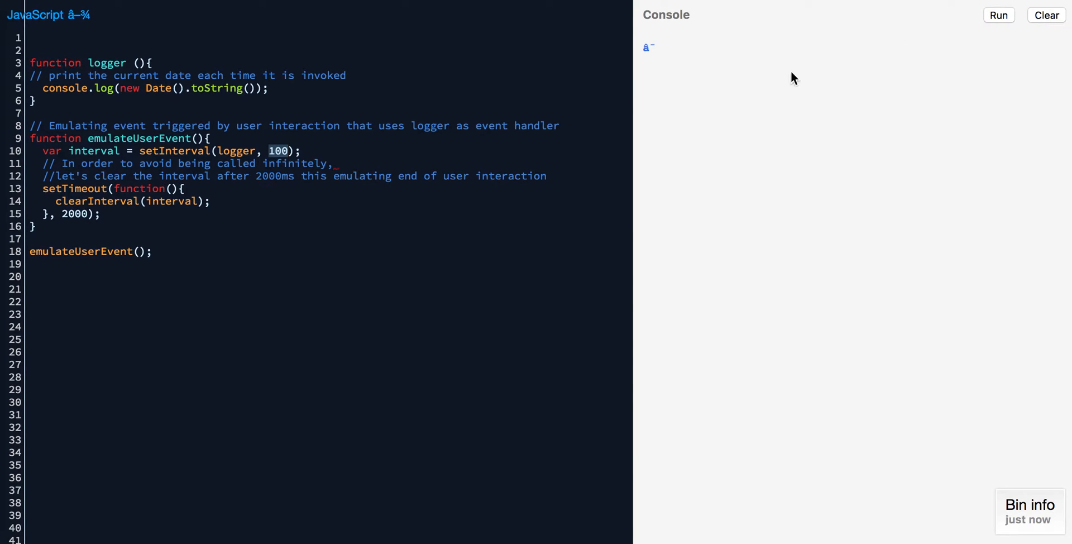
{"action": "left_click", "coordinate": [997, 15]}
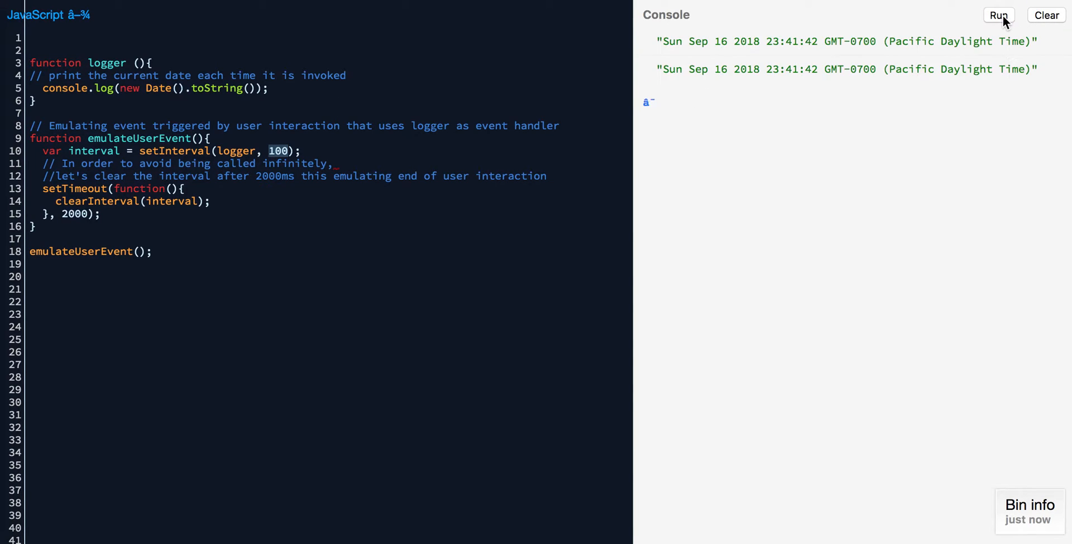
{"action": "left_click", "coordinate": [997, 15]}
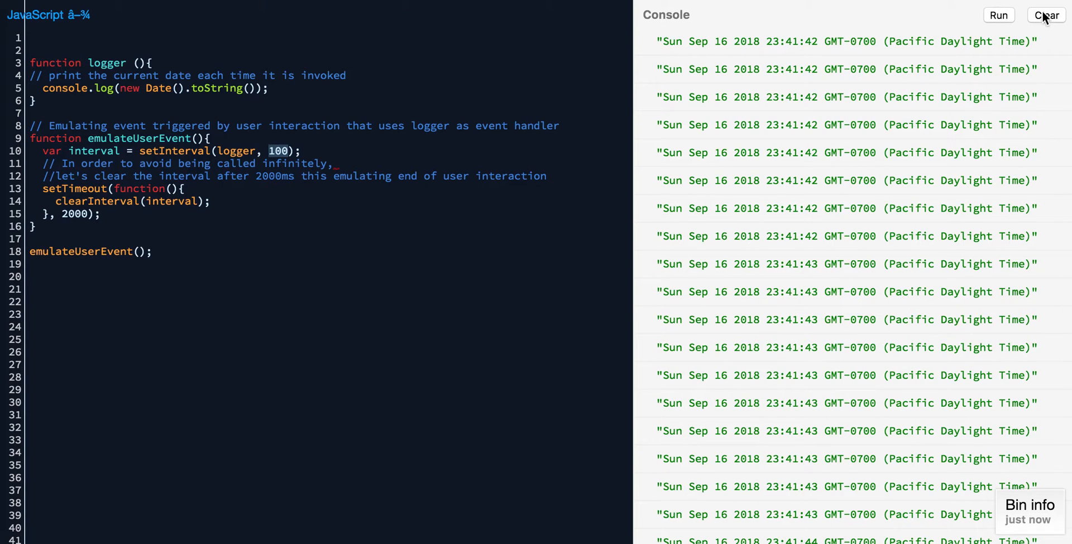
{"action": "left_click", "coordinate": [1045, 14]}
{"action": "type", "text": "// "}
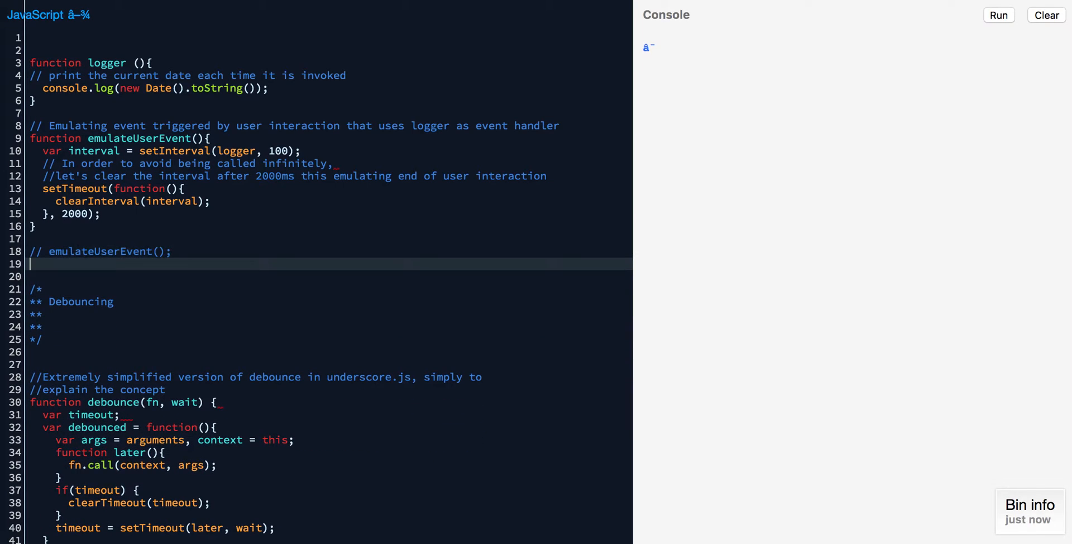
{"action": "scroll", "scroll_direction": "down", "scroll_amount": 3}
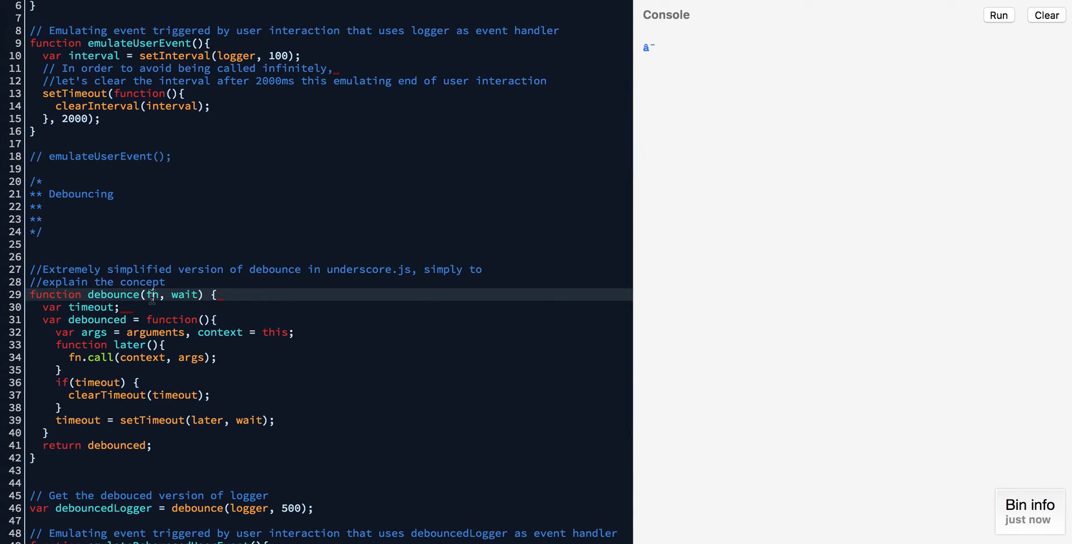
{"action": "double_click", "coordinate": [184, 294]}
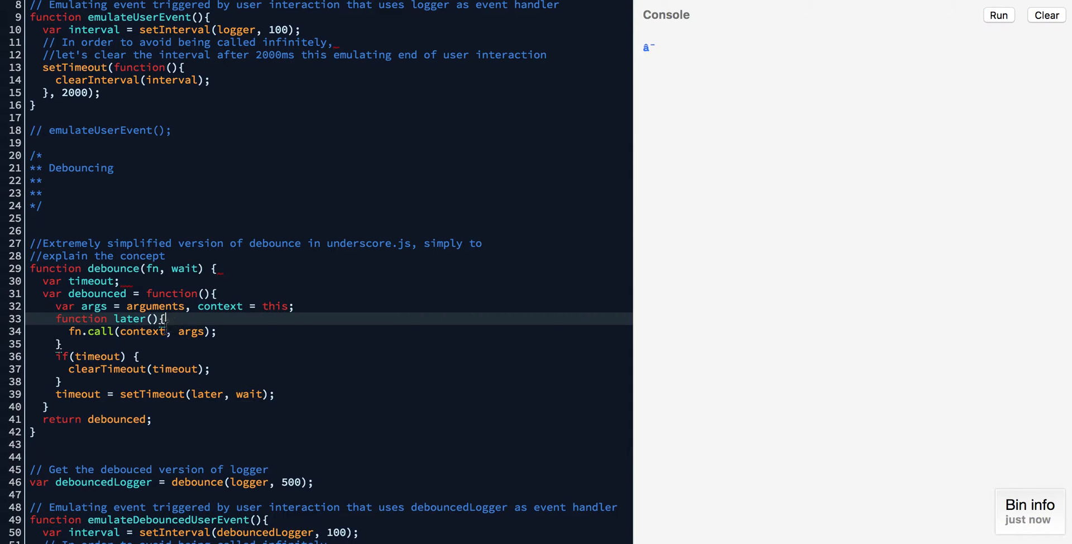
{"action": "scroll", "scroll_direction": "down", "scroll_amount": 3}
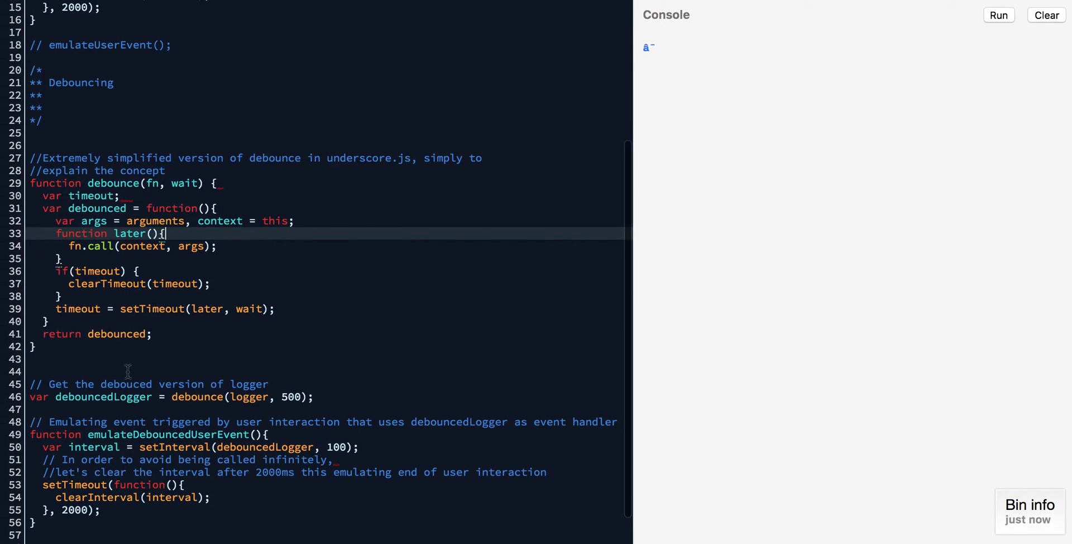
{"action": "double_click", "coordinate": [103, 397]}
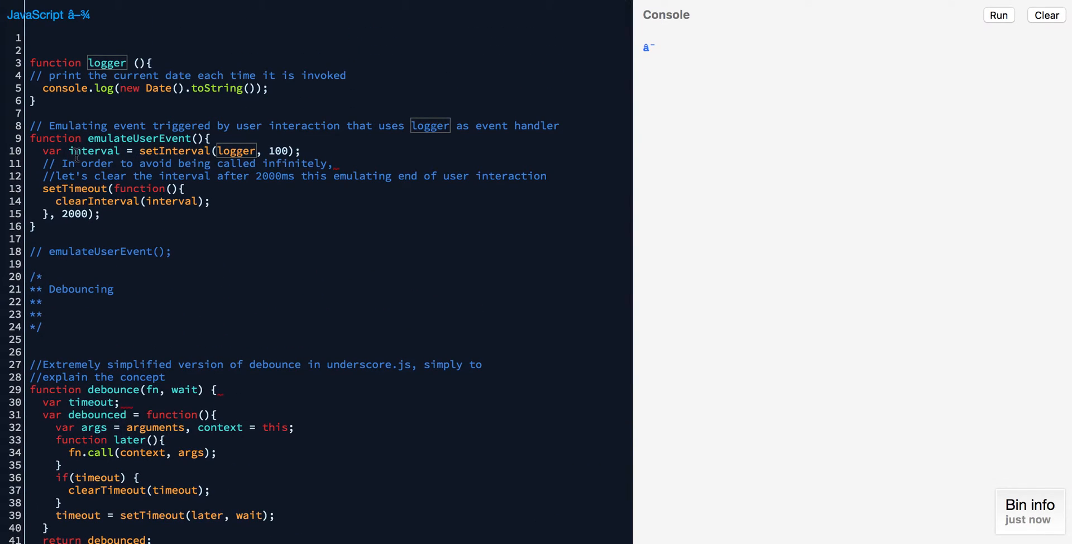
{"action": "scroll", "scroll_direction": "down", "scroll_amount": 3}
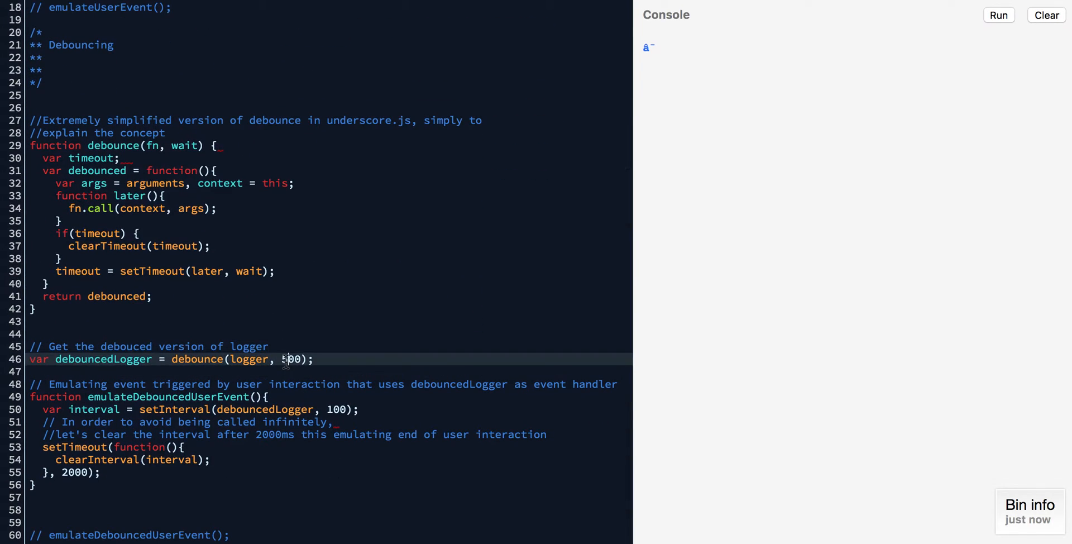
{"action": "double_click", "coordinate": [290, 360]}
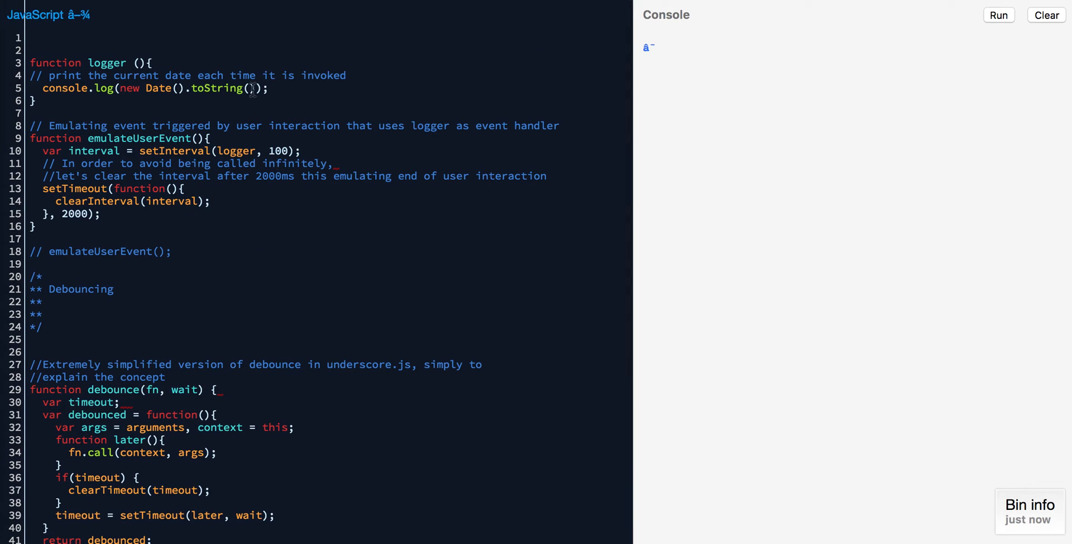
{"action": "mouse_move", "coordinate": [258, 151]}
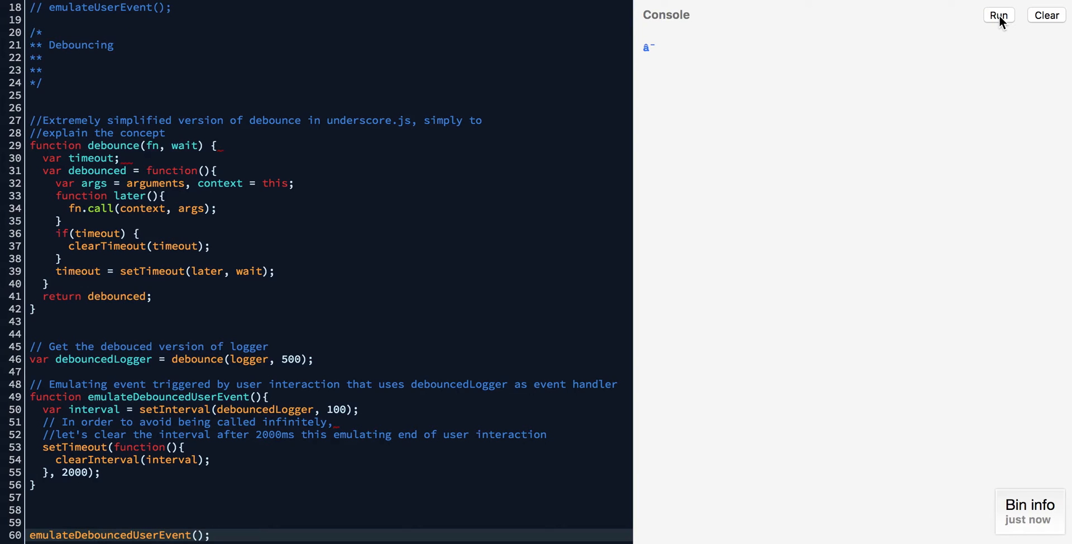
- Run the debounced emulateUserEvent so the console logs the current date once
{"action": "left_click", "coordinate": [997, 14]}
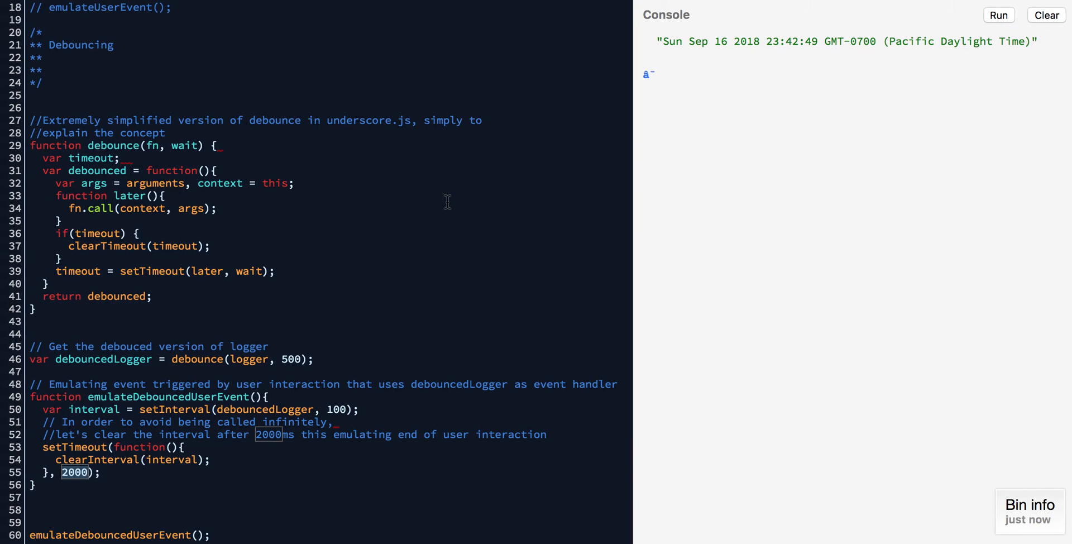
{"action": "mouse_move", "coordinate": [235, 202]}
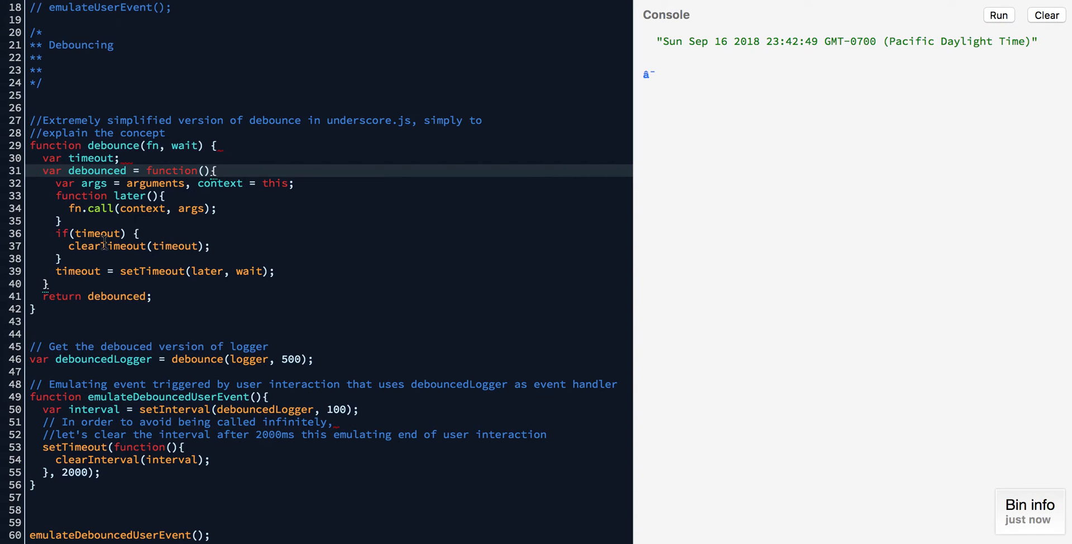
{"action": "mouse_move", "coordinate": [154, 229]}
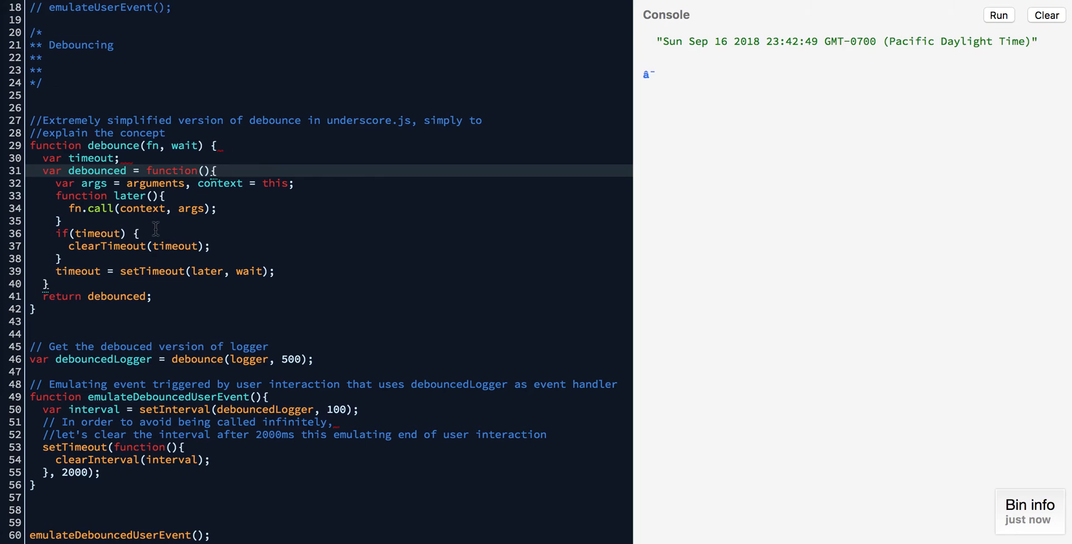
{"action": "mouse_move", "coordinate": [154, 272]}
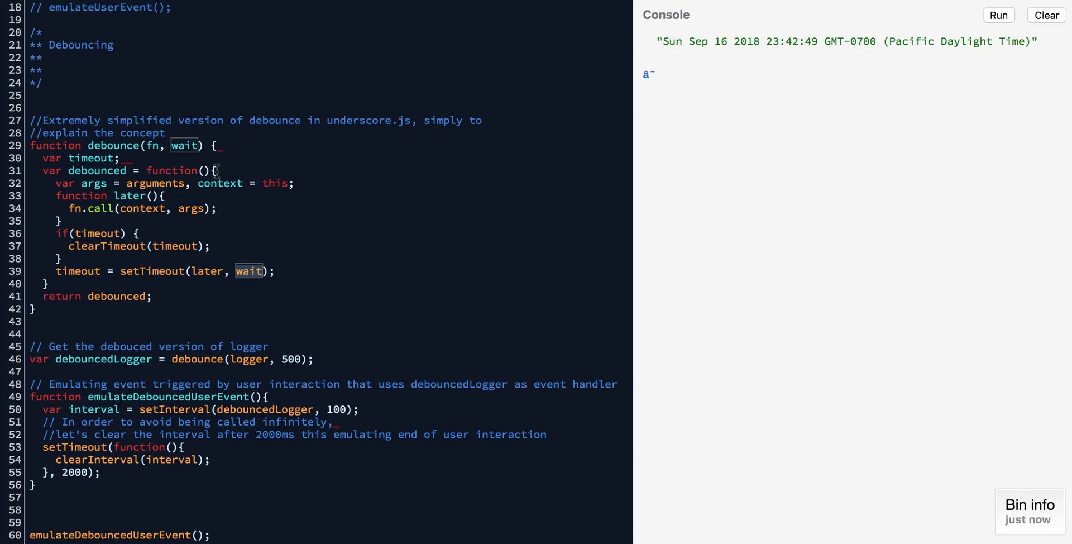
{"action": "mouse_move", "coordinate": [262, 394]}
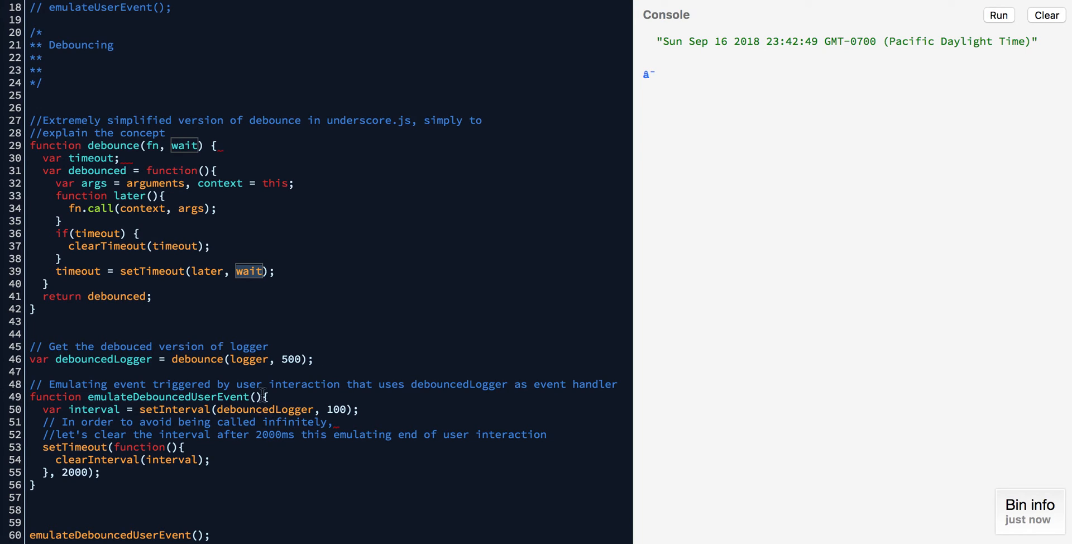
{"action": "mouse_move", "coordinate": [339, 412]}
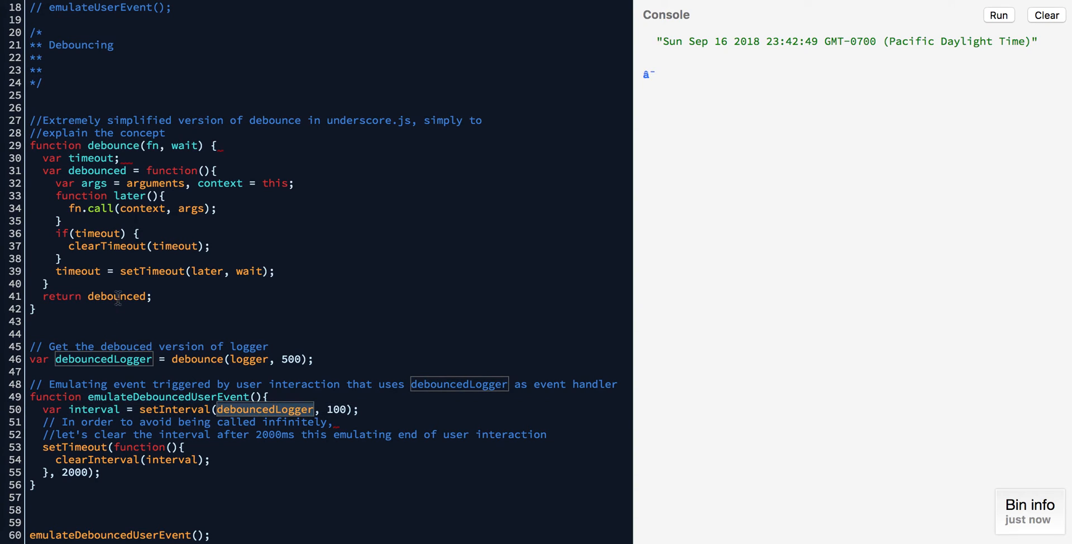
{"action": "mouse_move", "coordinate": [96, 267]}
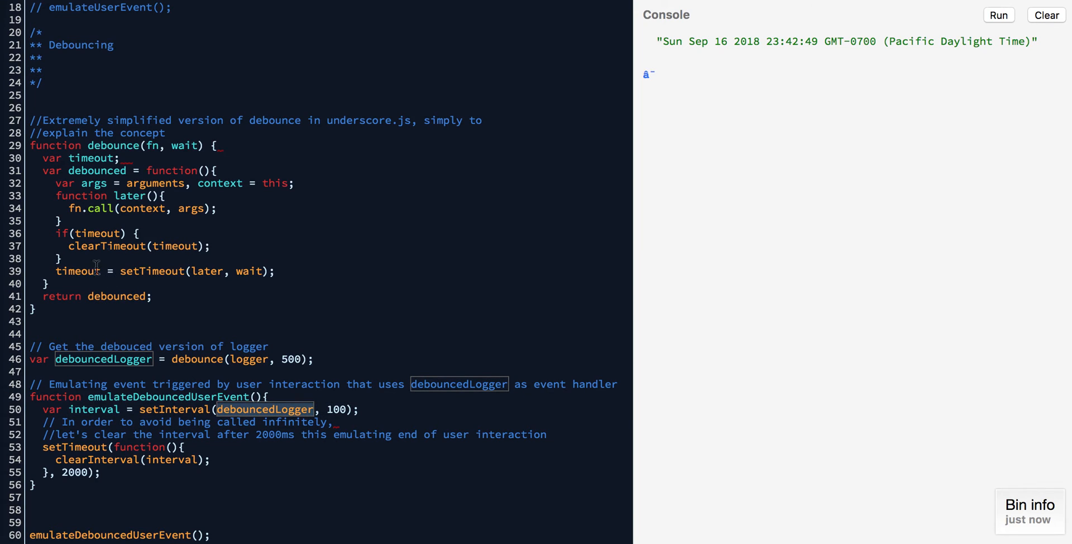
{"action": "mouse_move", "coordinate": [154, 241]}
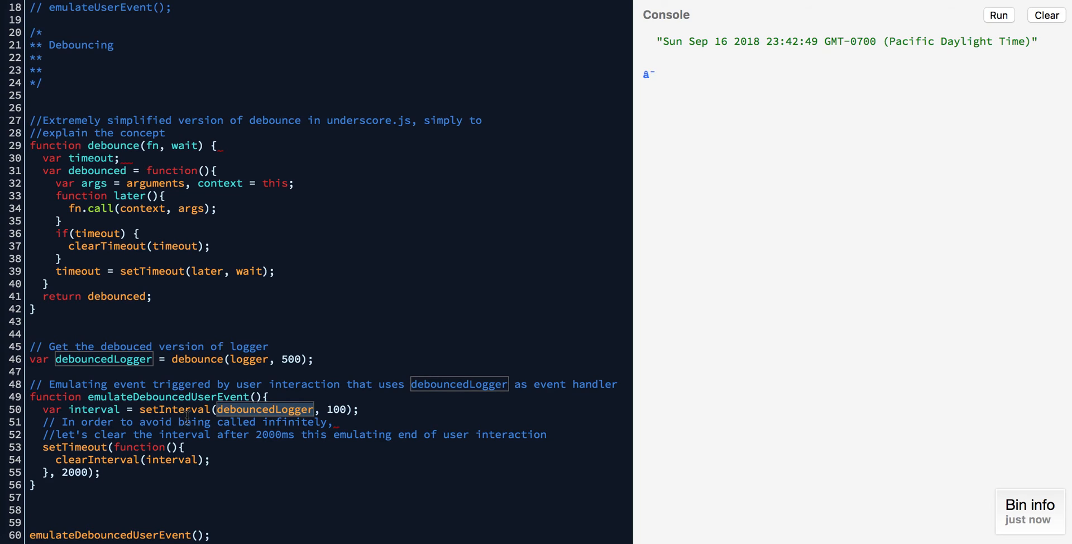
{"action": "mouse_move", "coordinate": [160, 316]}
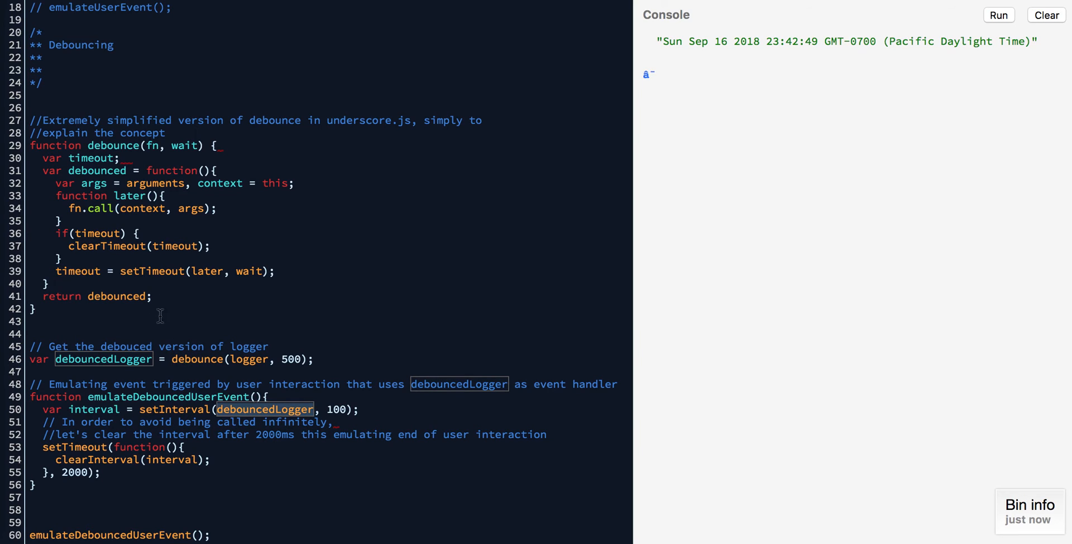
{"action": "mouse_move", "coordinate": [159, 282]}
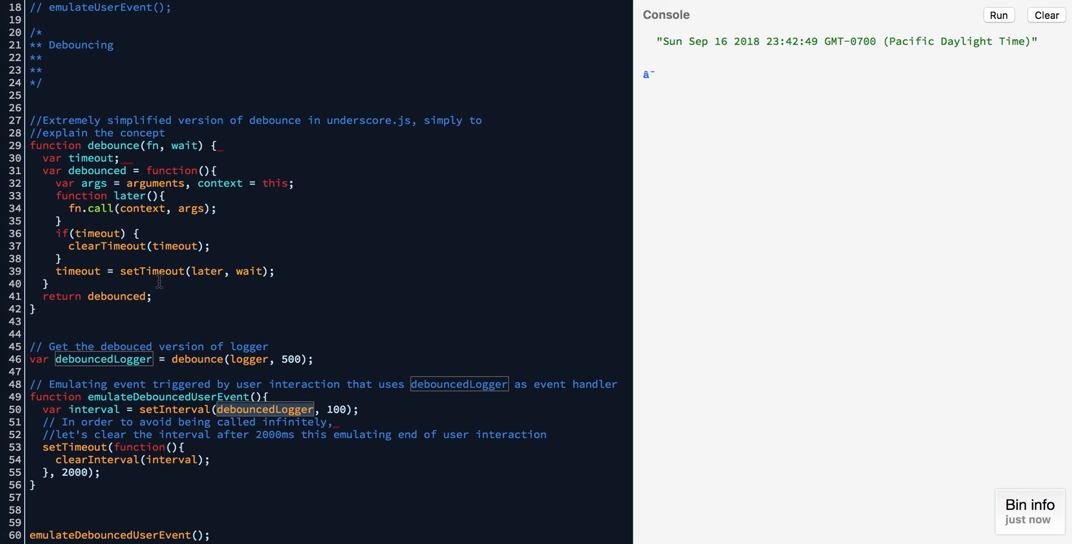
{"action": "double_click", "coordinate": [151, 272]}
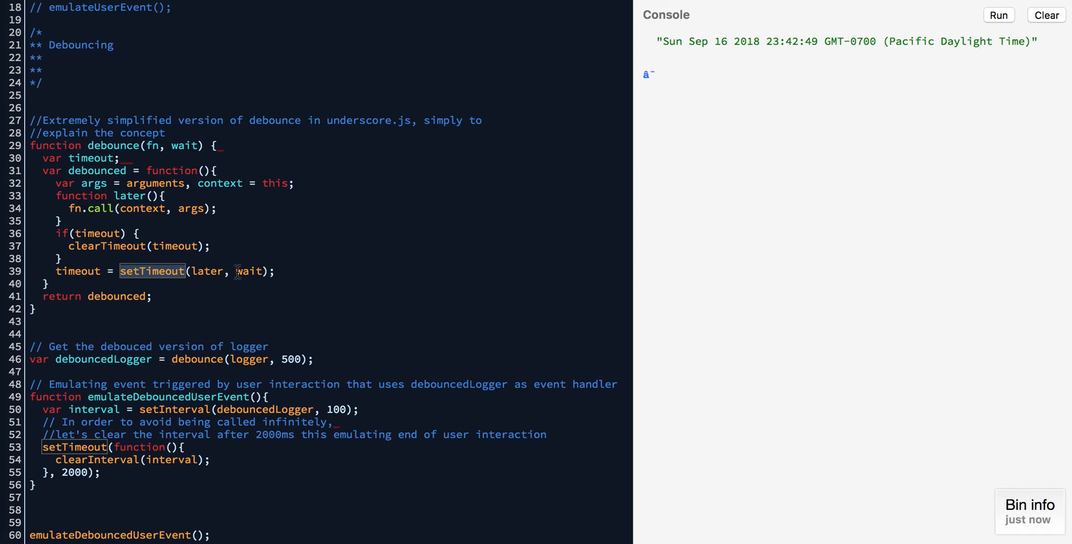
{"action": "double_click", "coordinate": [204, 272]}
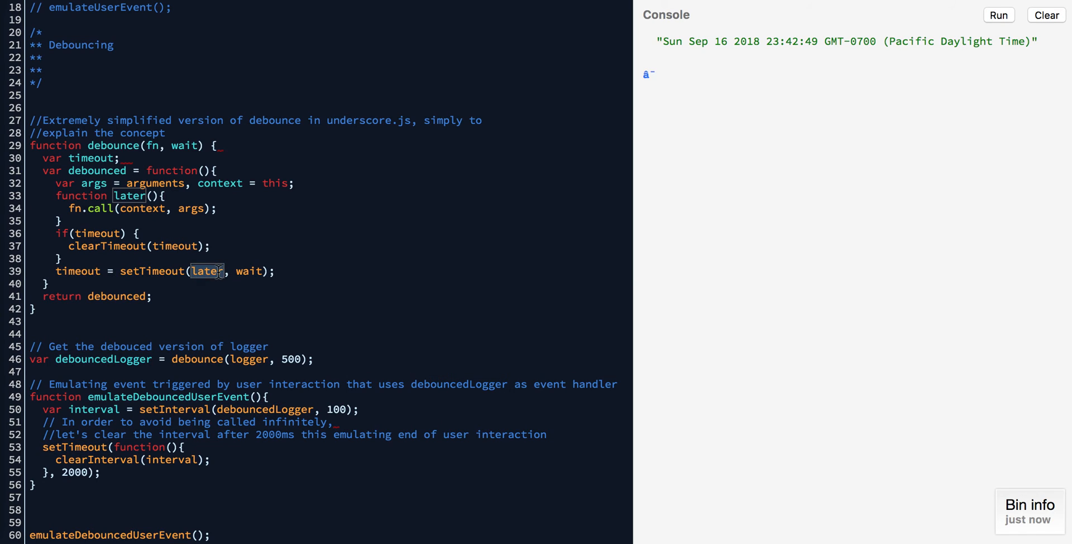
{"action": "double_click", "coordinate": [206, 272]}
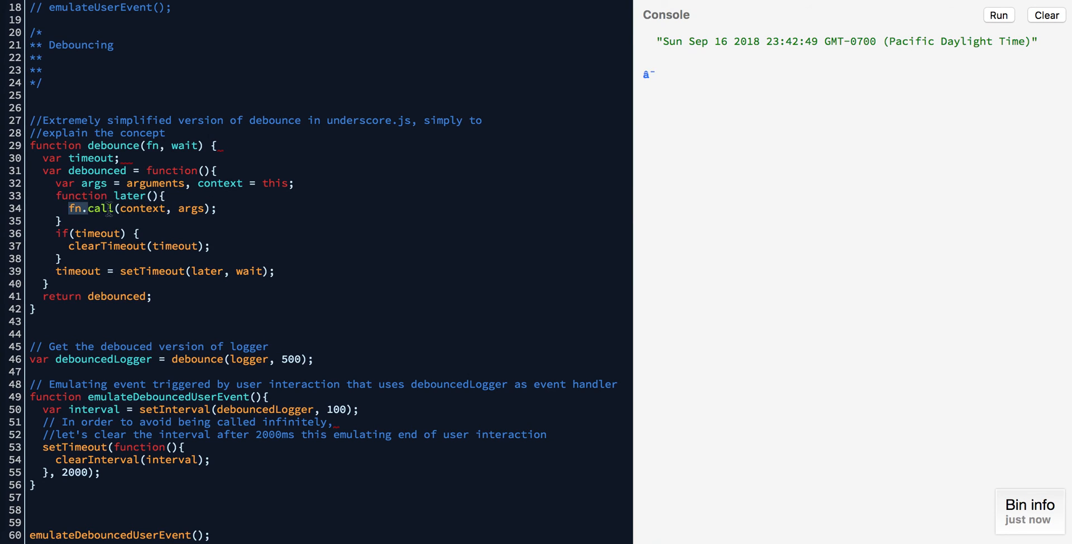
{"action": "left_click_drag", "start_coordinate": [65, 209], "coordinate": [217, 208]}
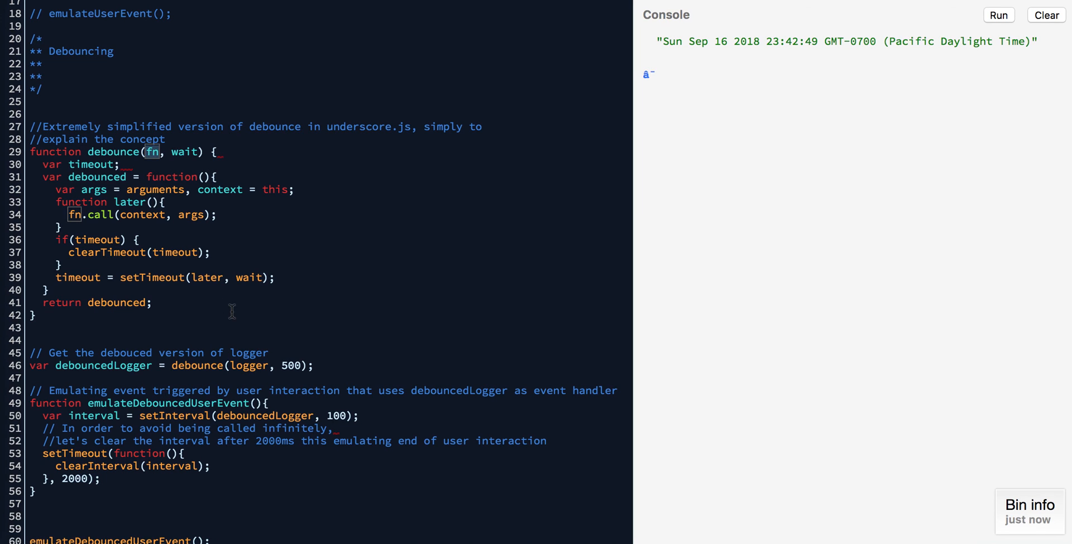
{"action": "scroll", "scroll_direction": "down", "scroll_amount": 3}
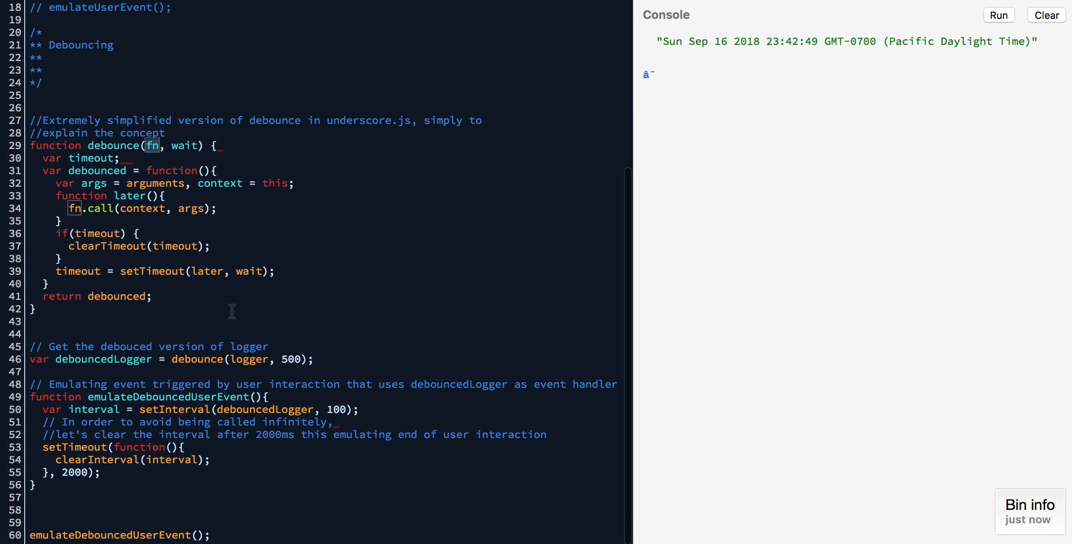